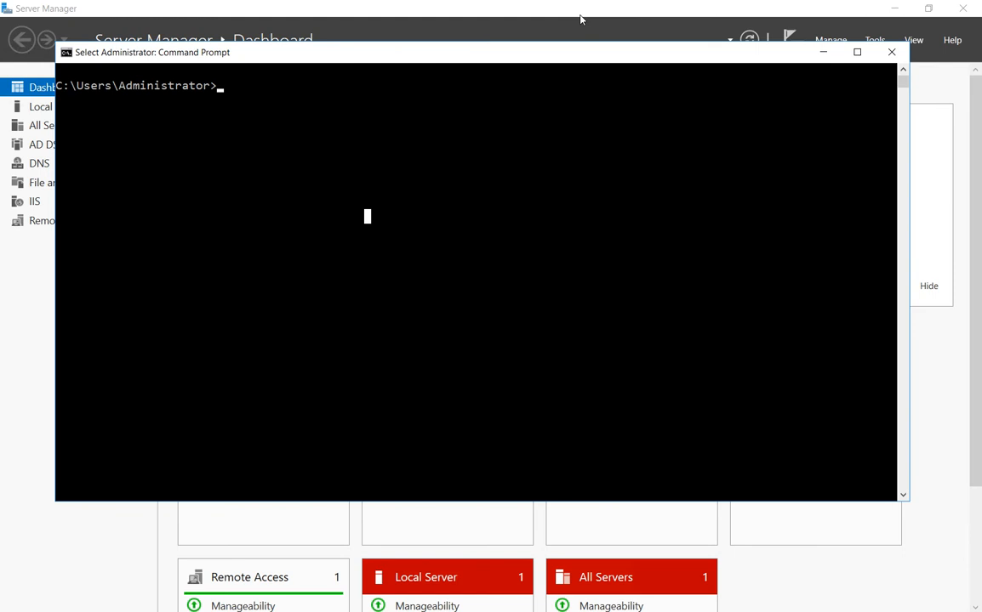
Step: Clear the stray 'ipconf' text and start a persistent route add for 192.168.18.0
type("ipconf")
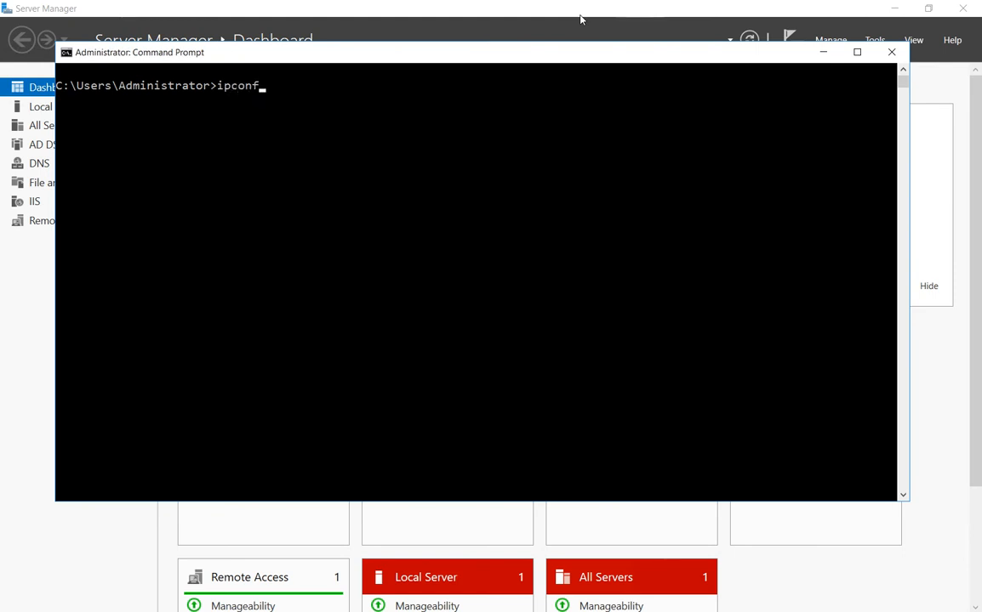
key("Return")
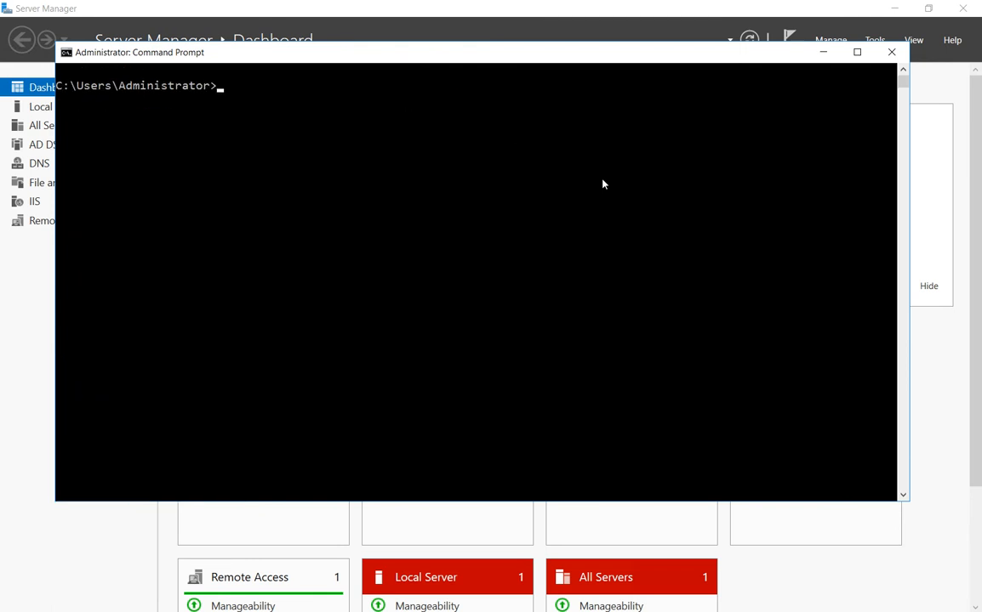
type("route a")
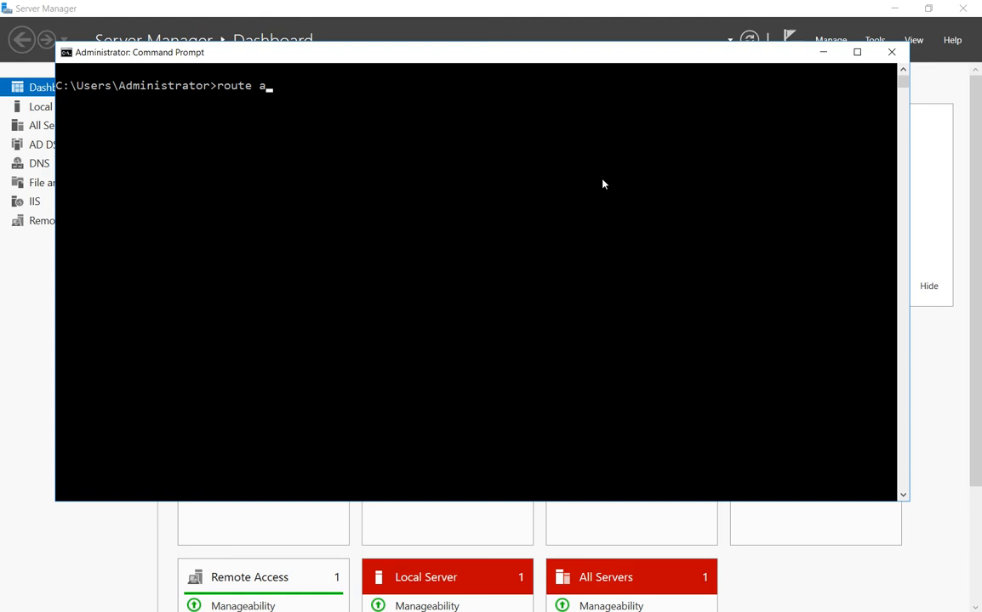
type("dd")
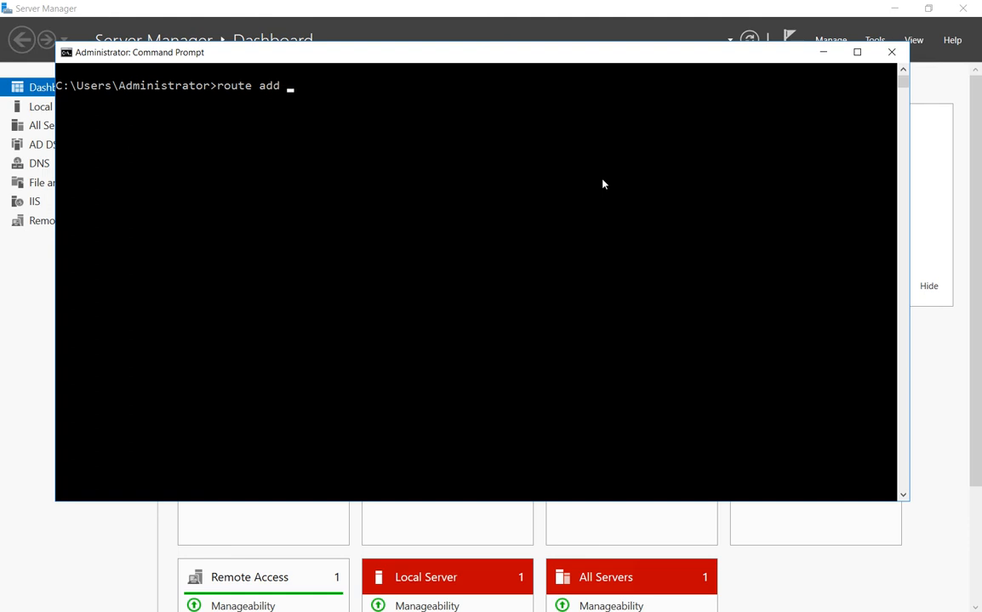
type("/p")
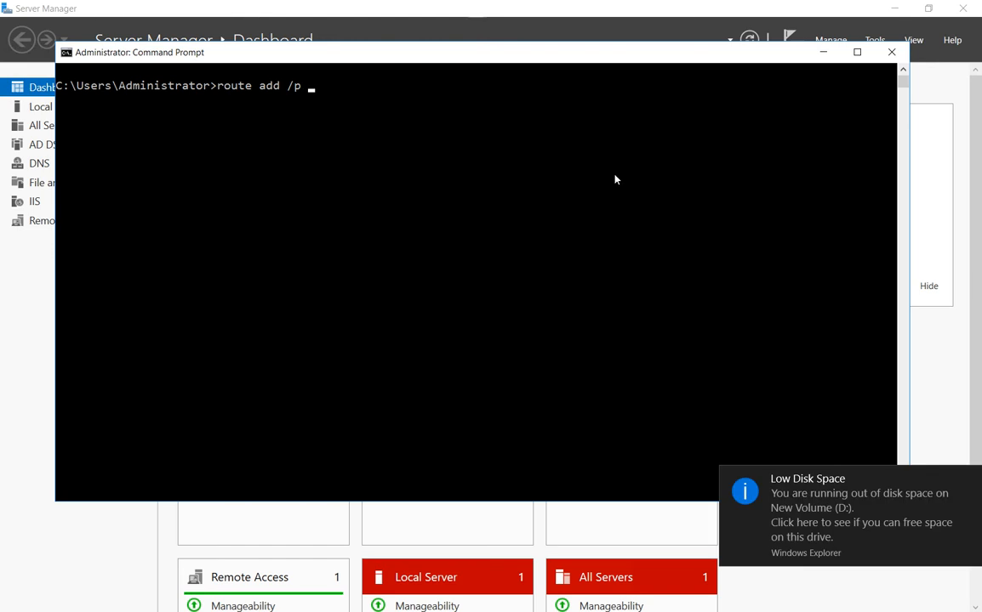
left_click(500, 290)
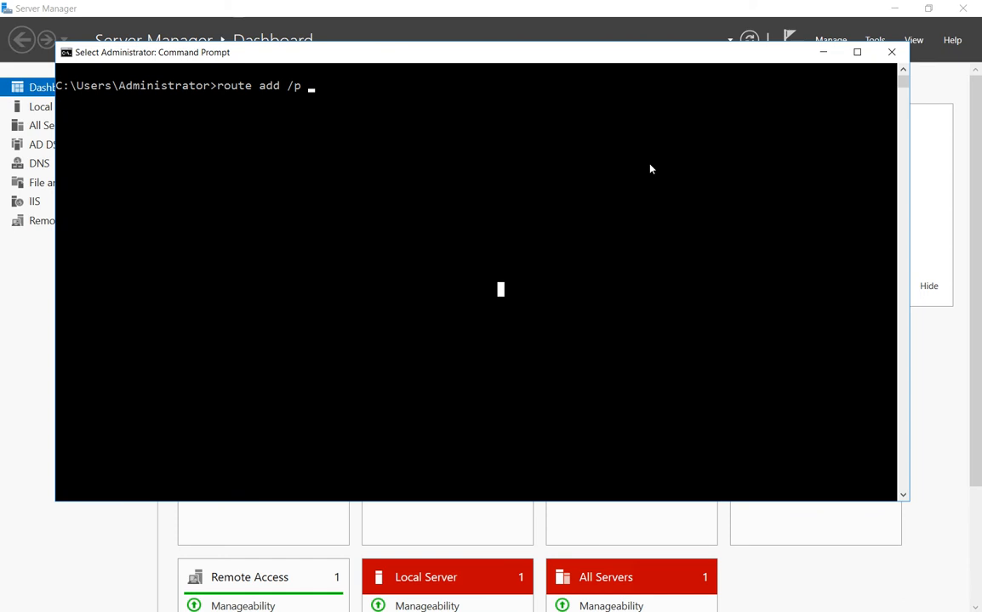
type("192.168")
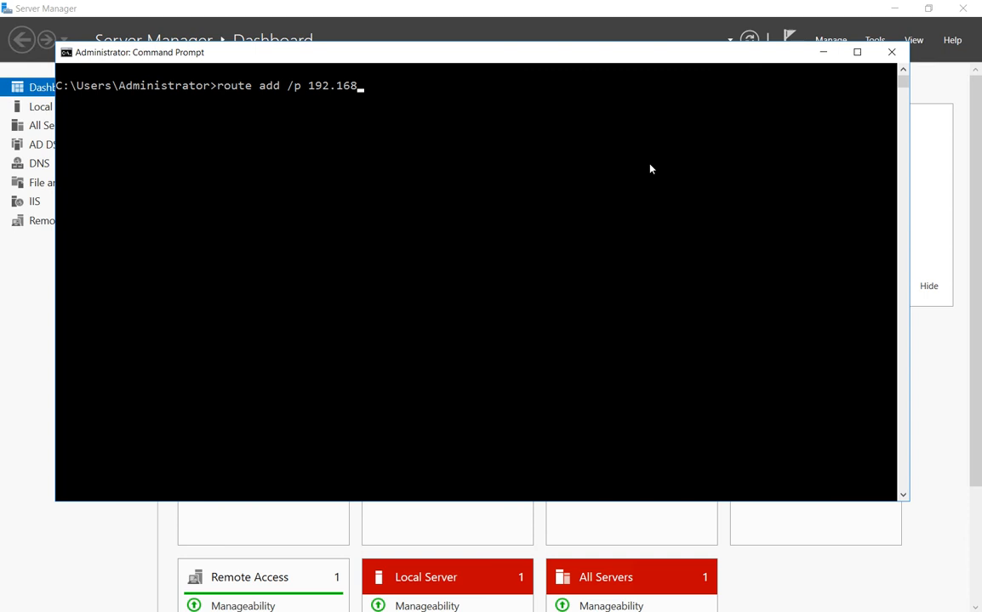
type("18.0")
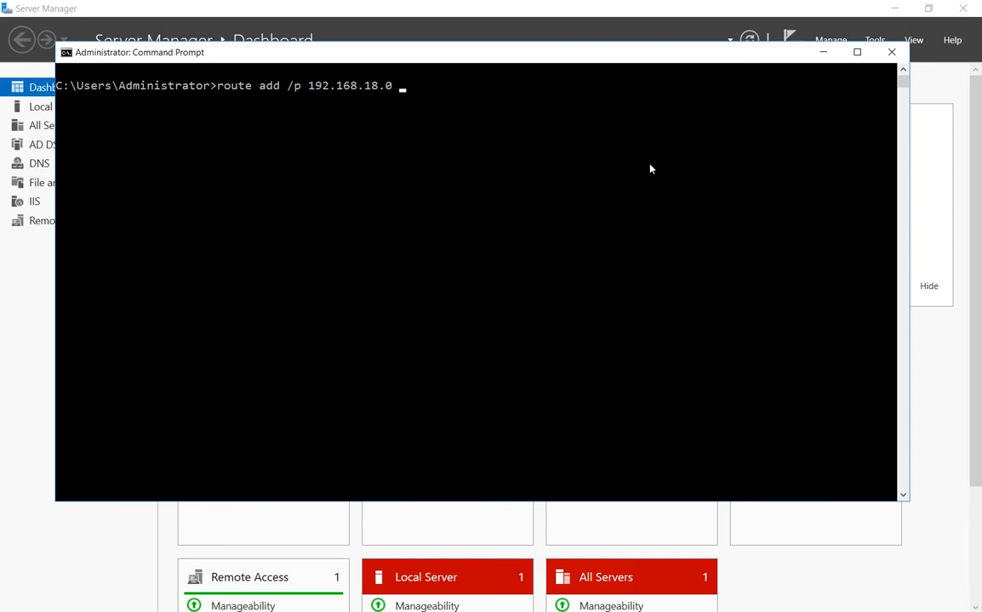
Step: Complete the route with mask 255.255.255.0 and gateway 192.168.15.254, and run it
type("mask")
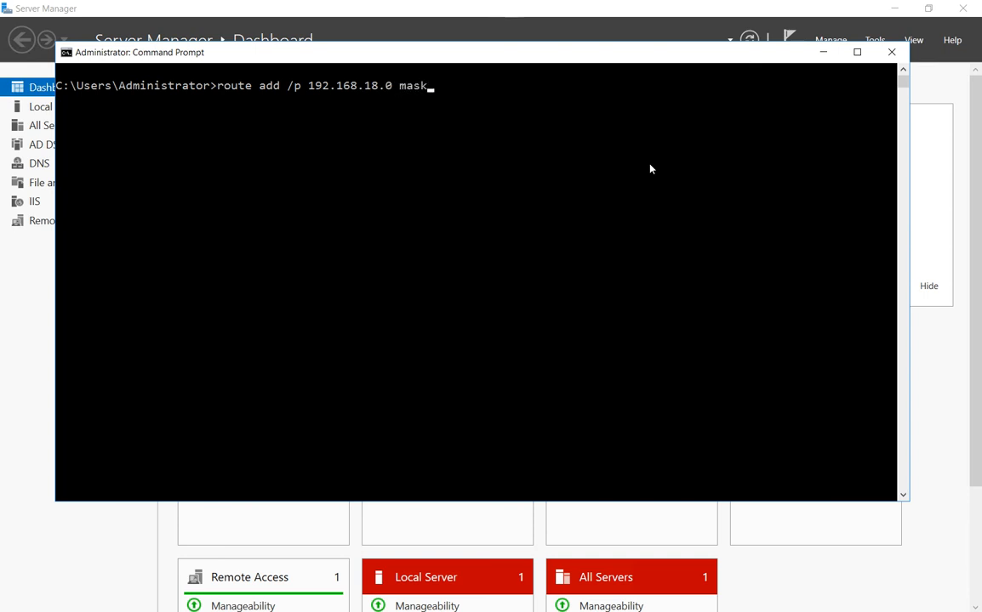
type("255")
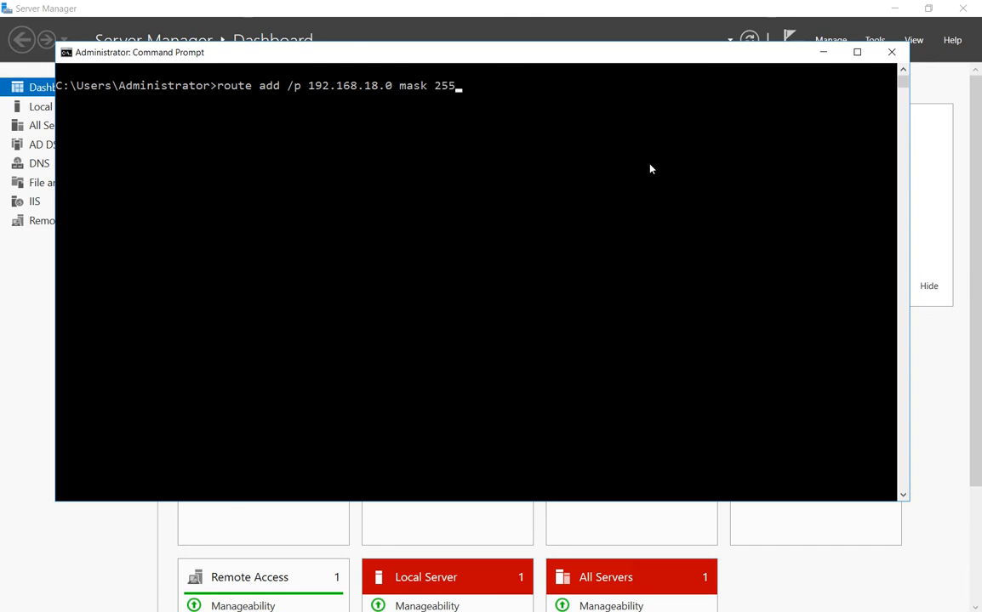
type(".255.255")
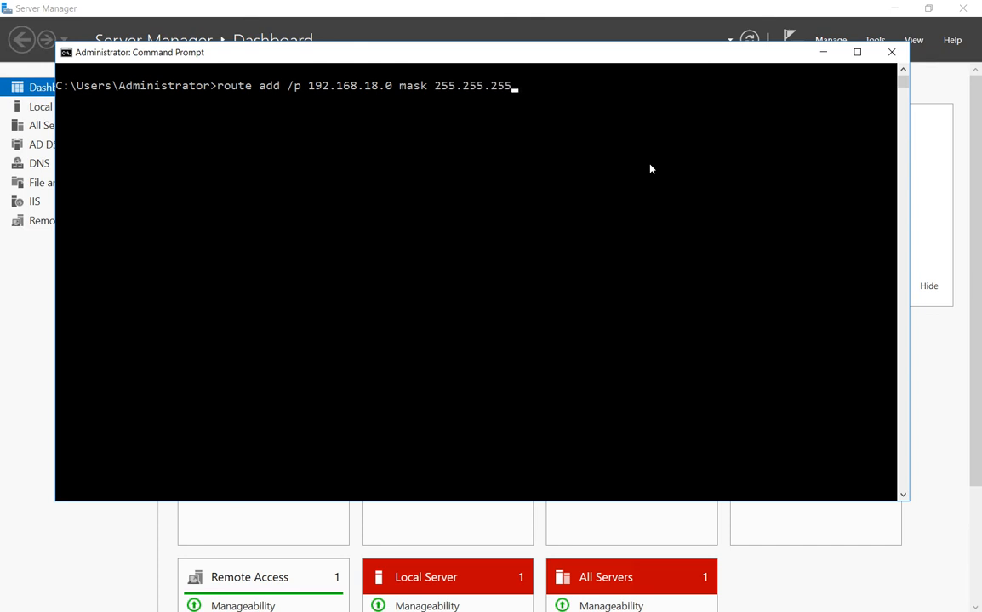
type("0")
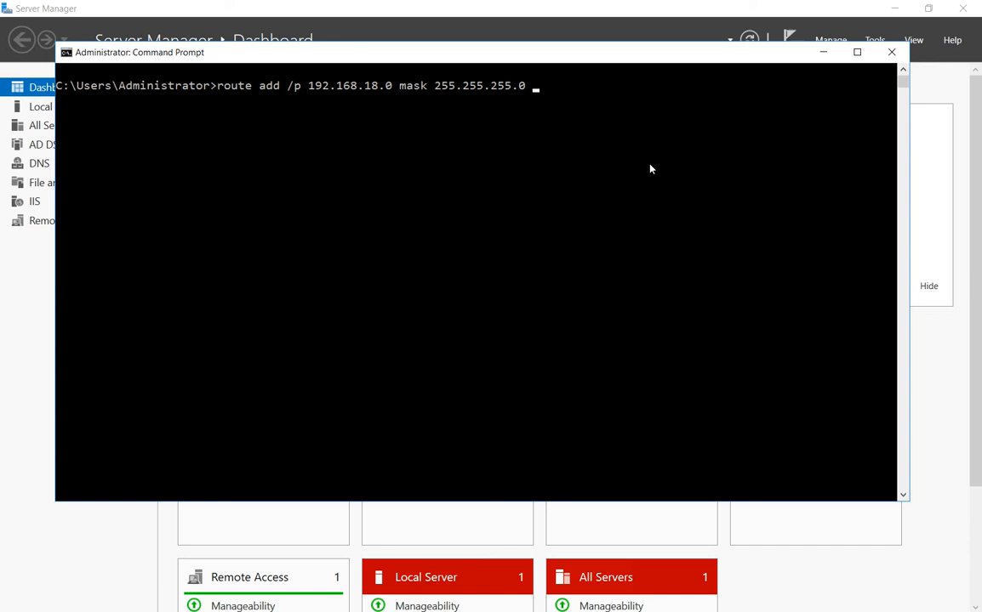
type("19")
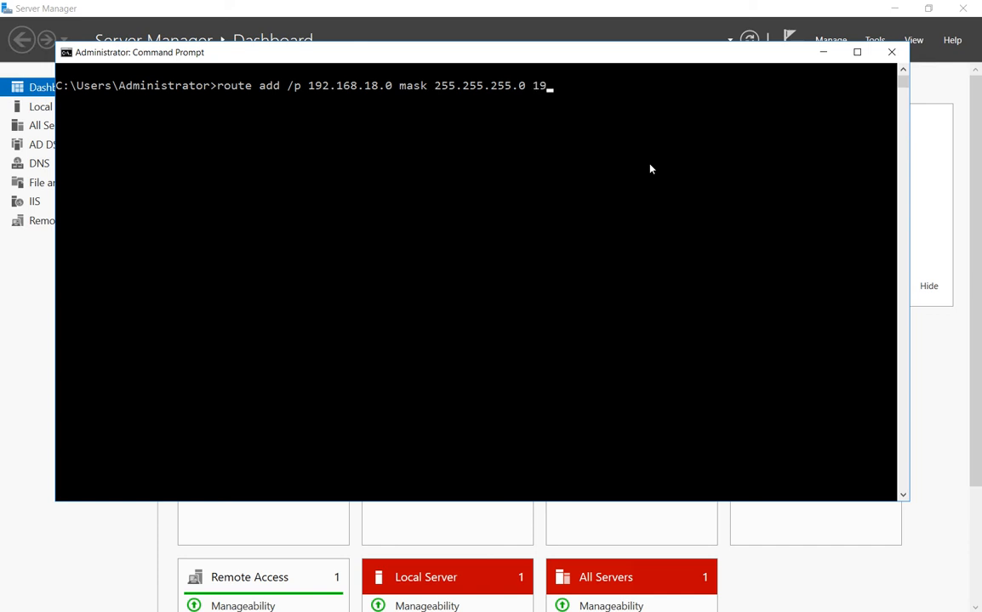
type("2.168.")
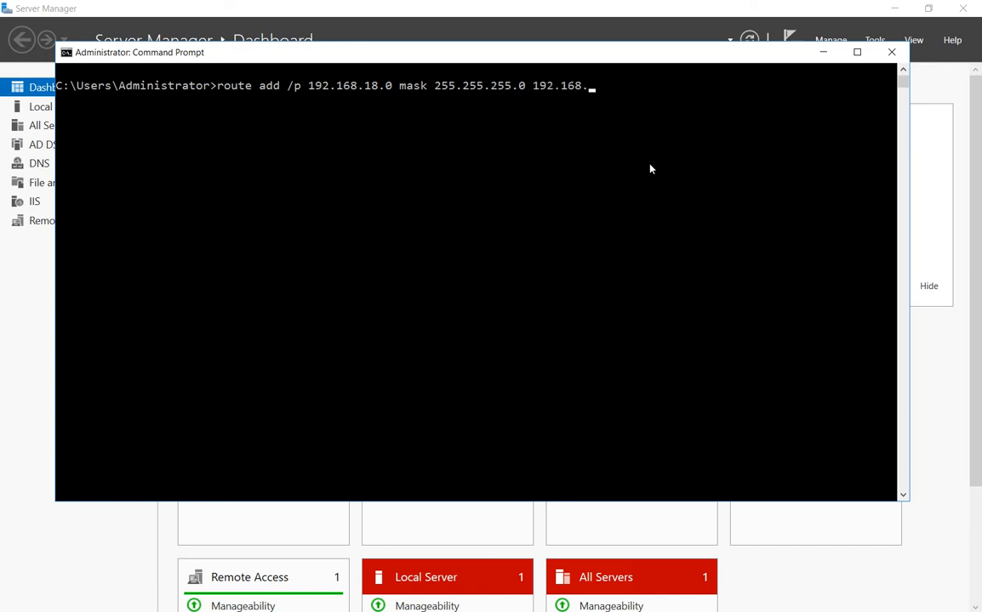
type("15.254")
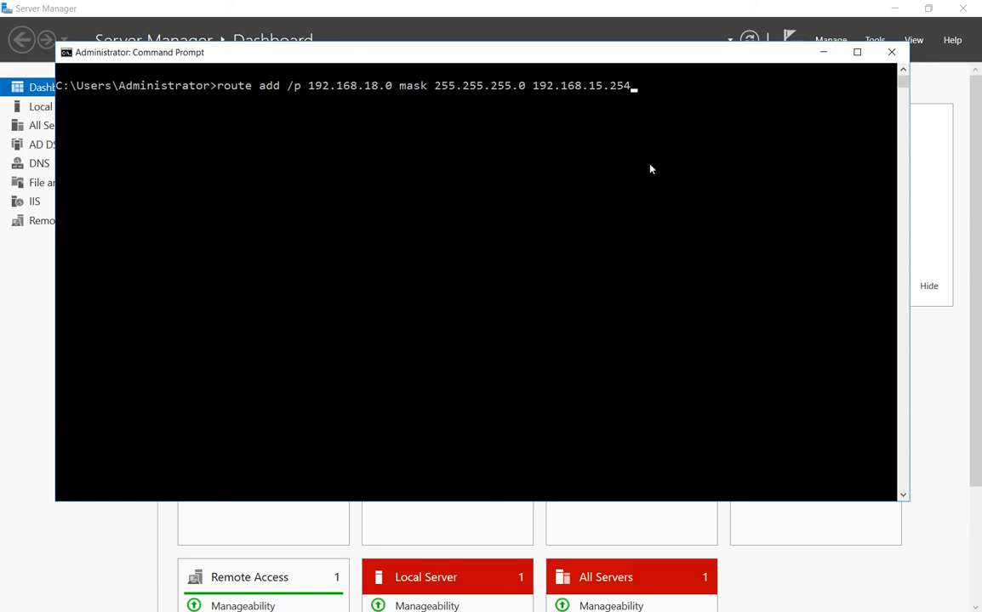
key("Return")
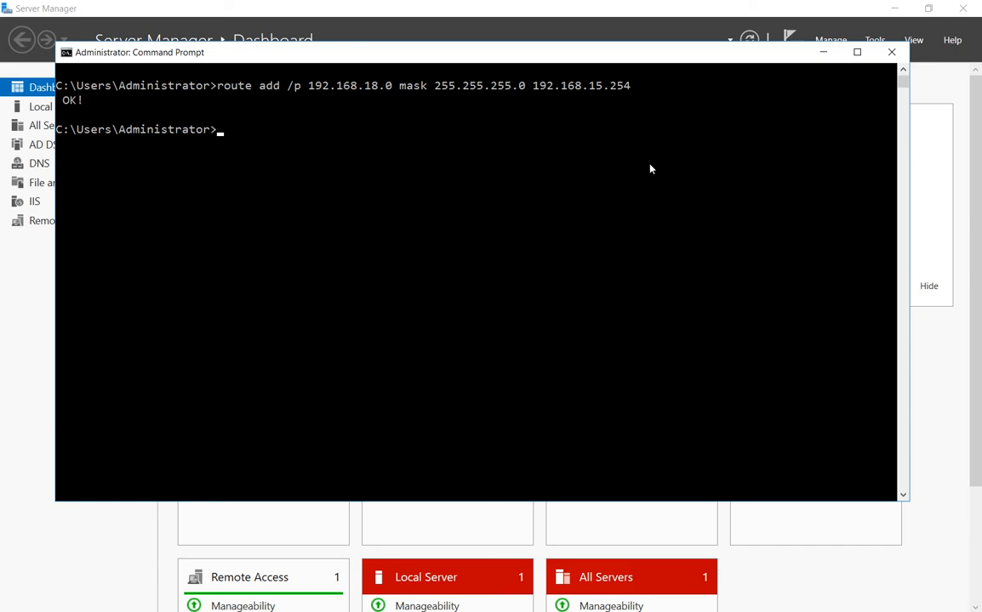
Step: Run 'route print' to list the routing table, including Persistent Routes
type("rout")
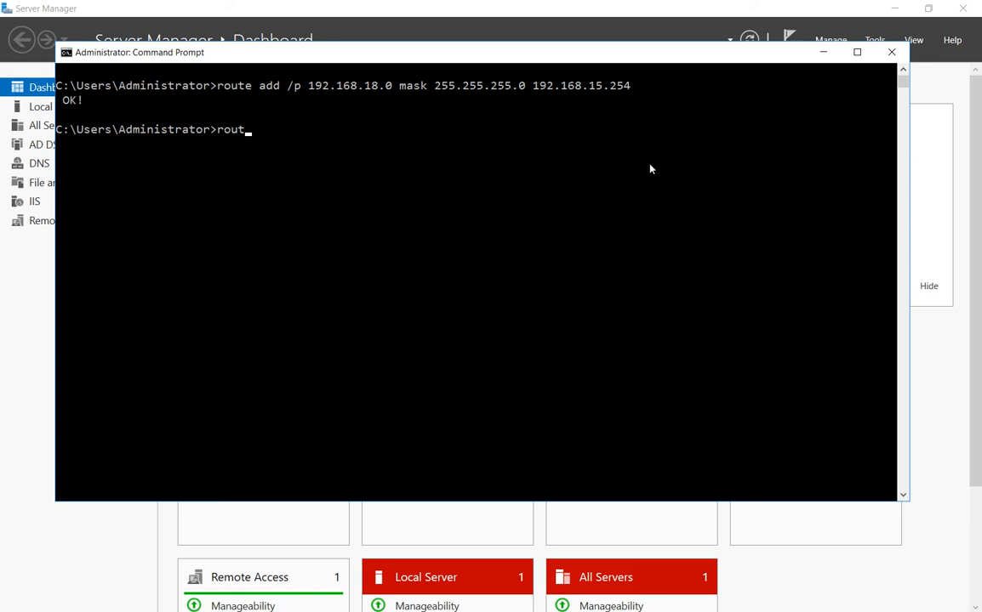
type("e print")
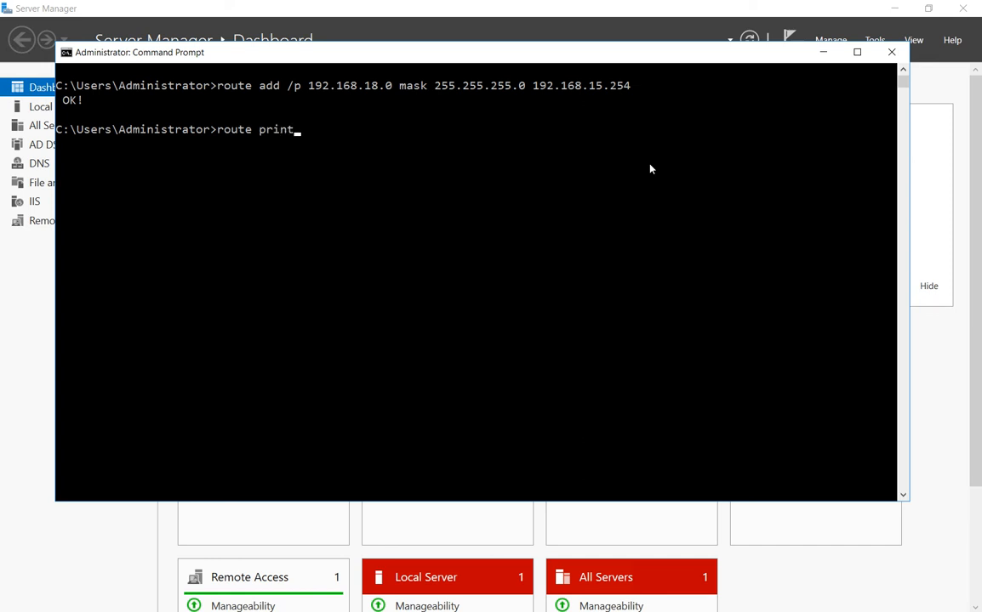
key("Return")
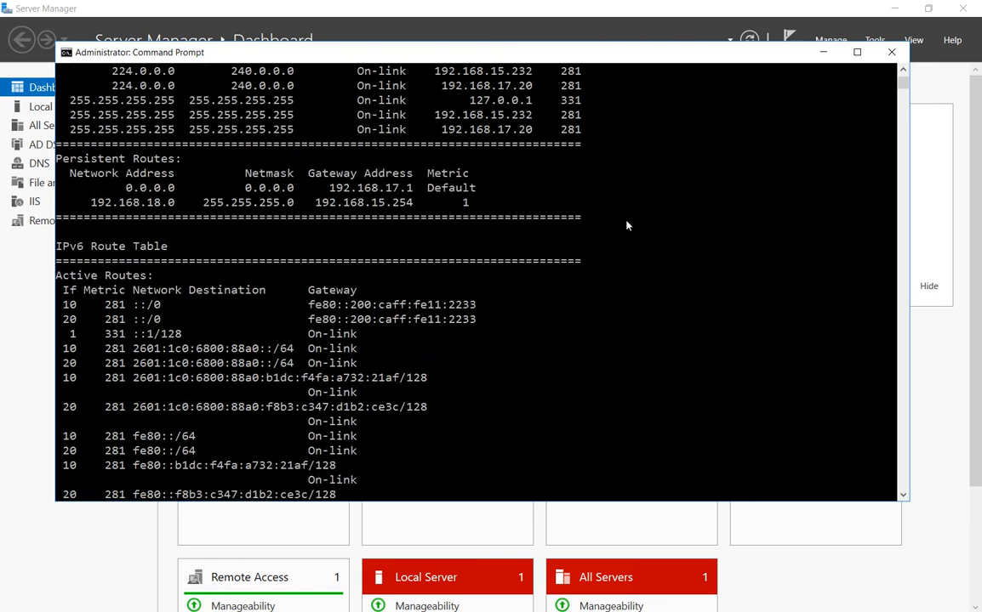
Step: Scroll up to the IPv4 Route Table and mark the 192.168.18.0 destination
scroll("up", 3)
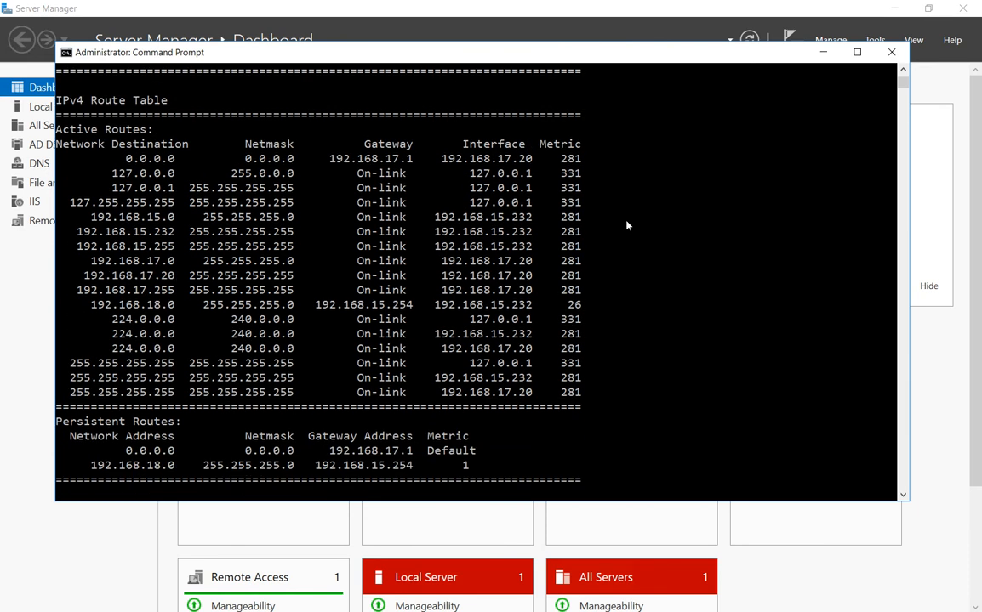
mouse_move(648, 245)
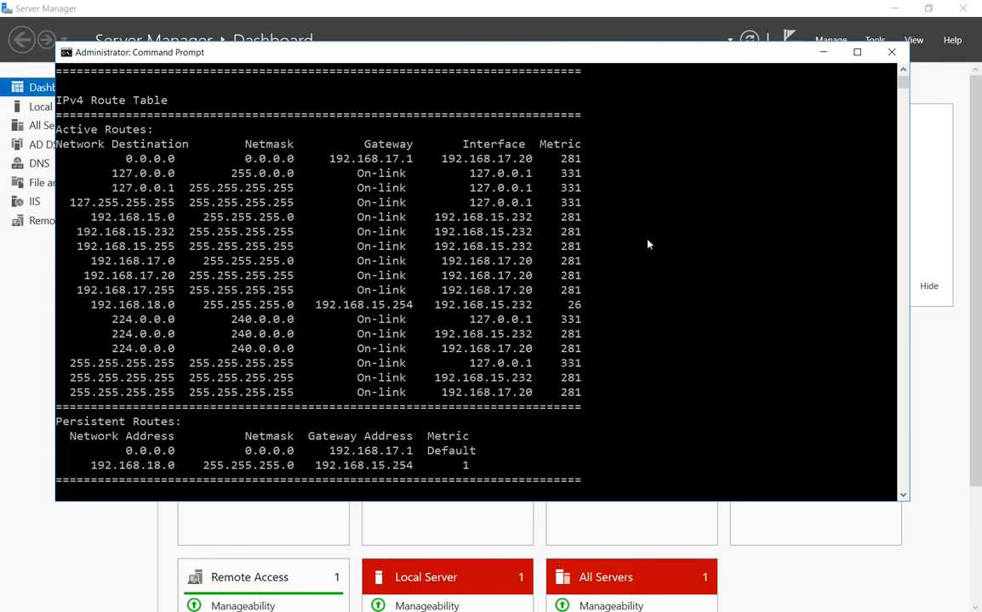
mouse_move(418, 354)
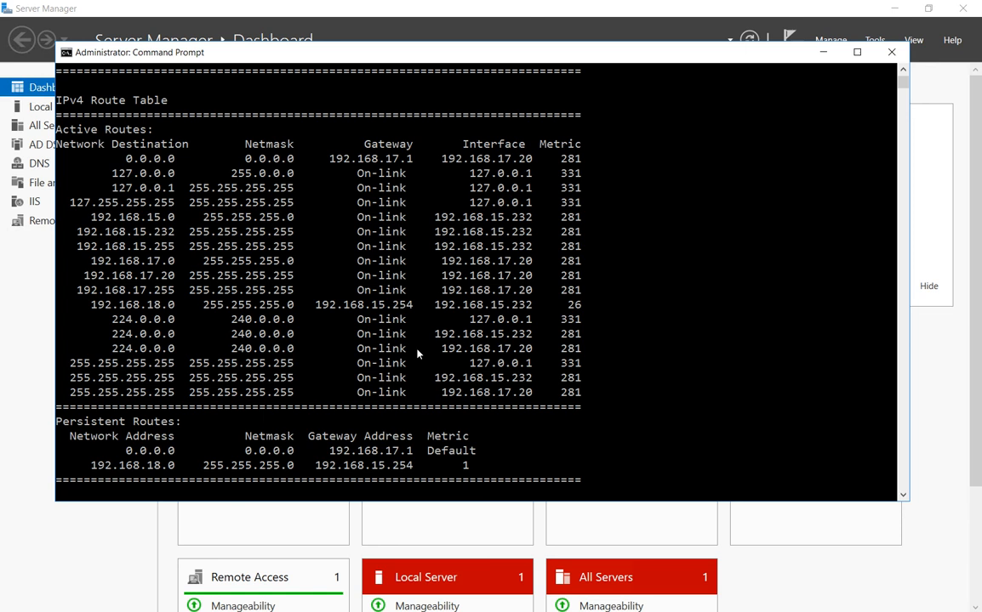
double_click(132, 305)
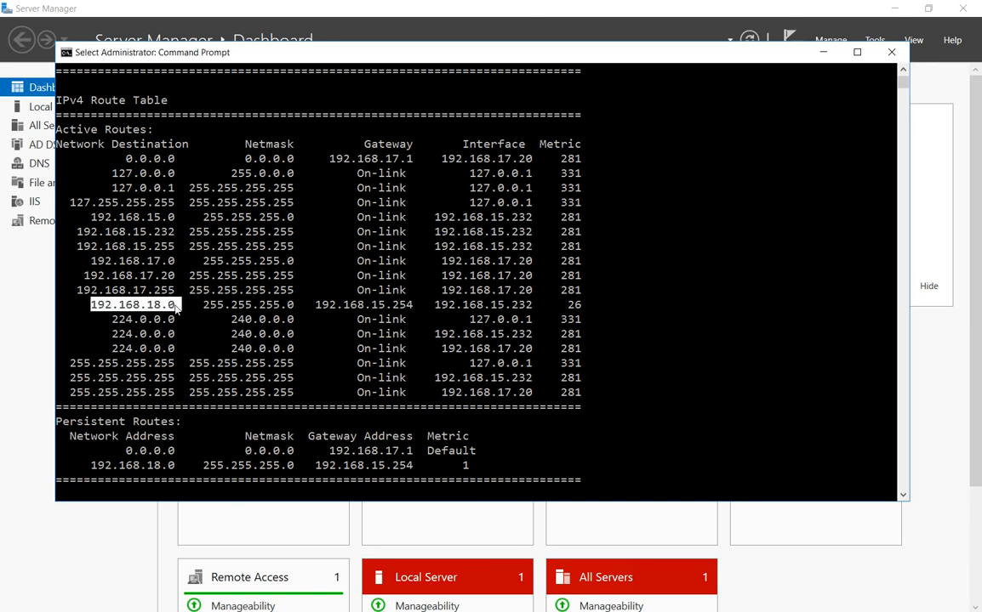
mouse_move(206, 311)
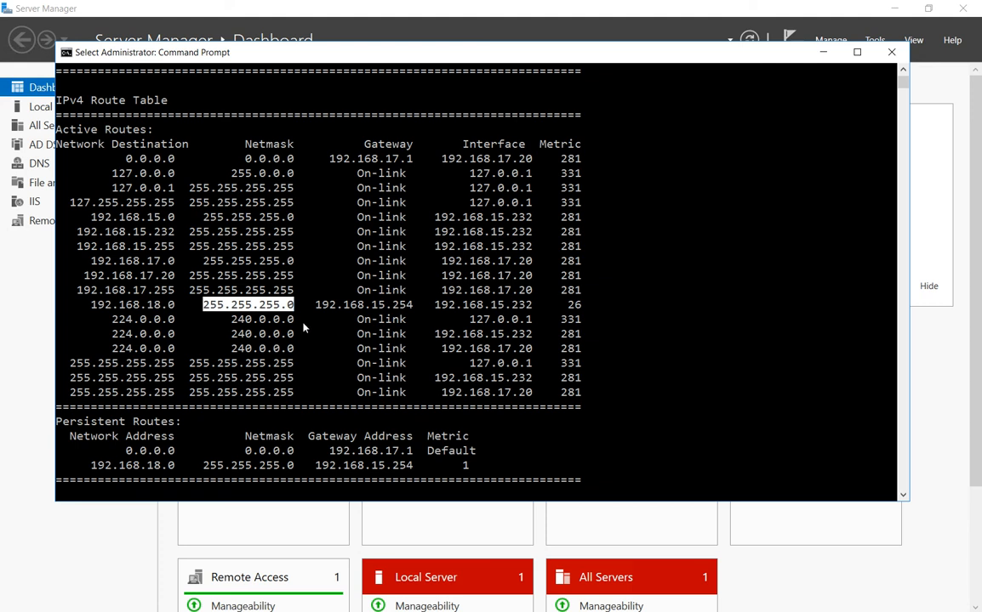
mouse_move(313, 311)
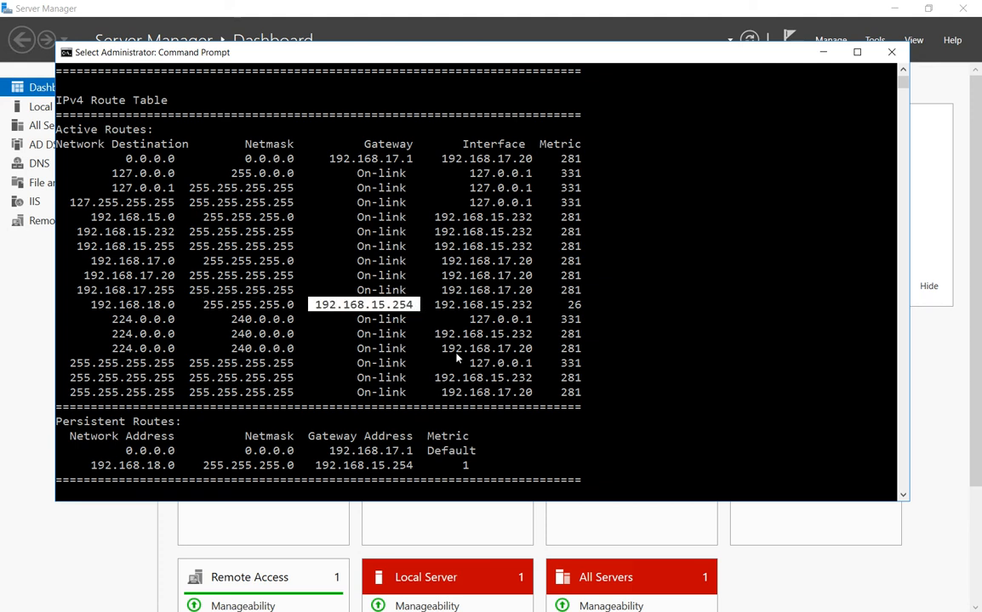
mouse_move(601, 333)
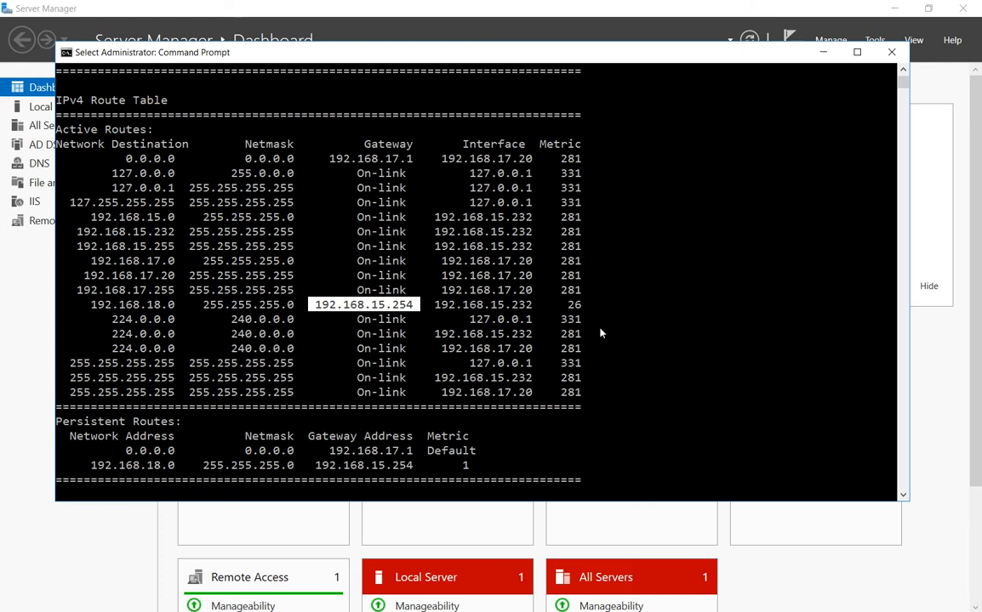